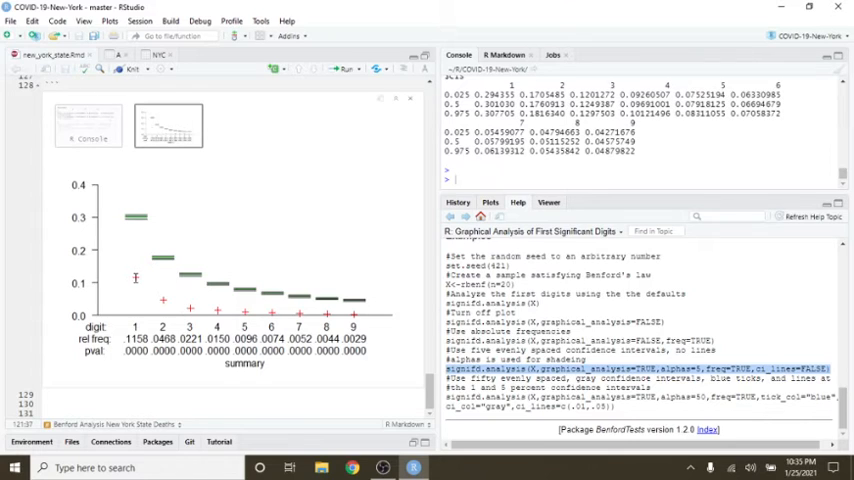
mouse_move(255, 271)
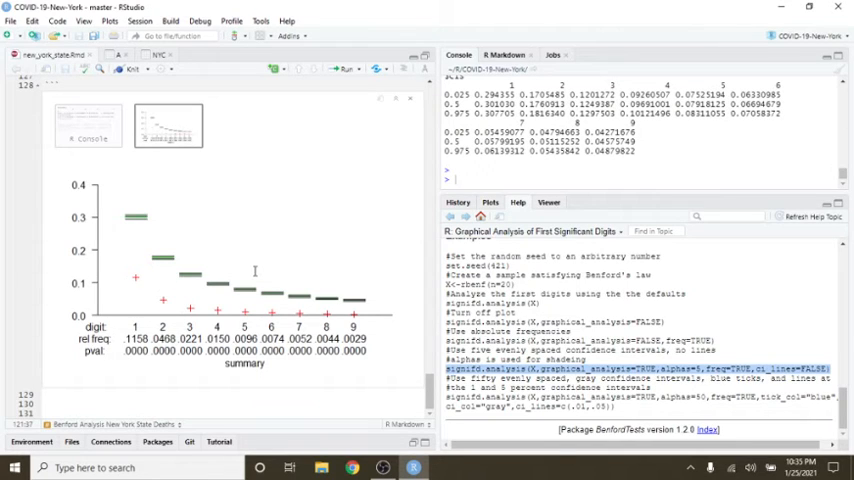